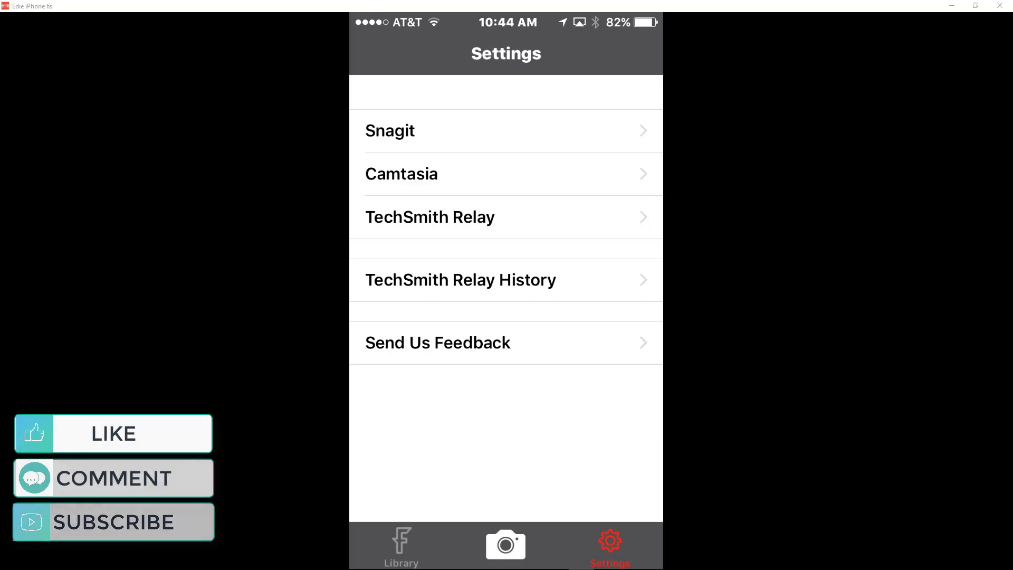
Browse the Fuse library and phone albums, then start Connect New Device in Fuse Settings
left_click(400, 545)
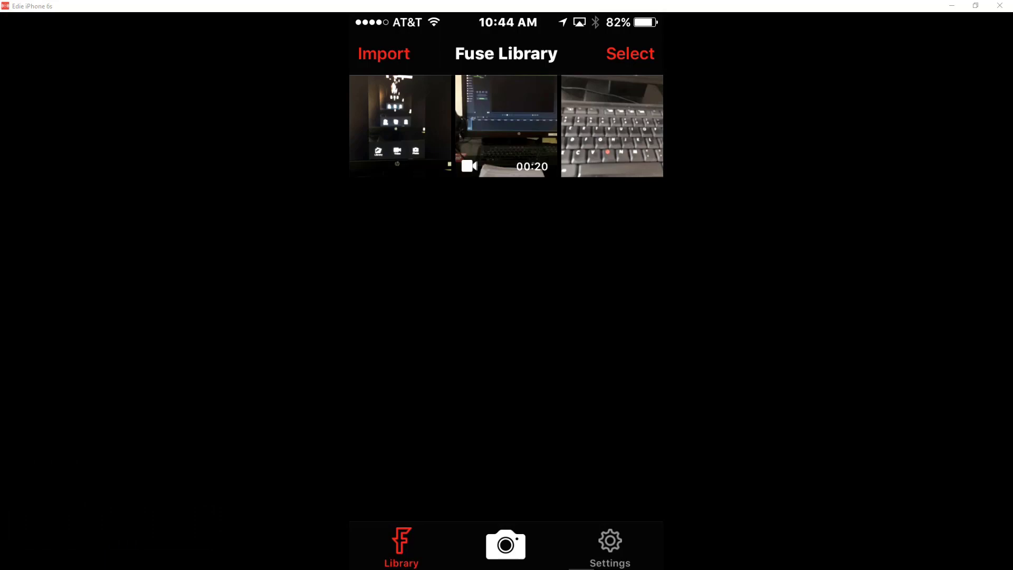
left_click(384, 52)
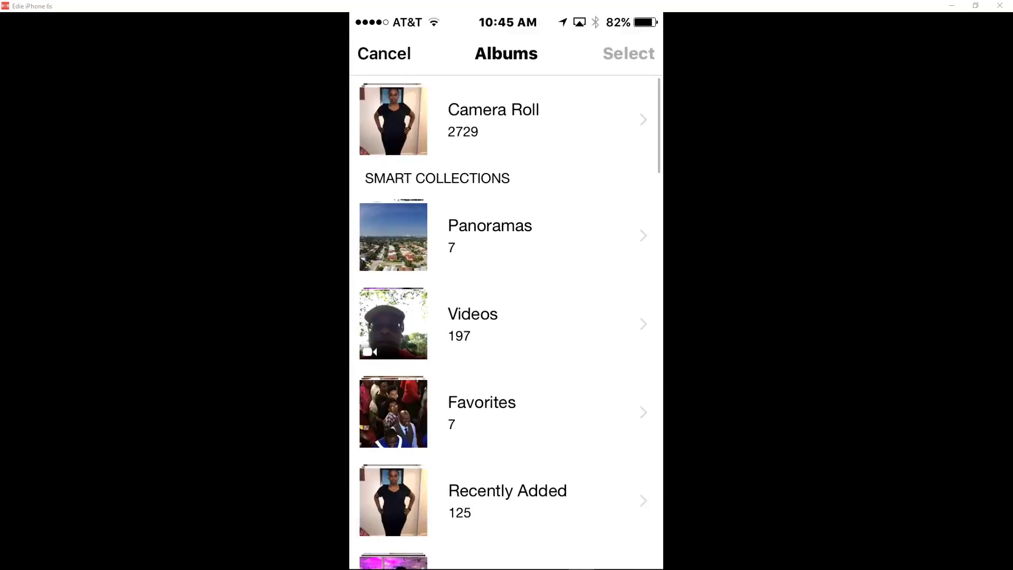
scroll("down", 3)
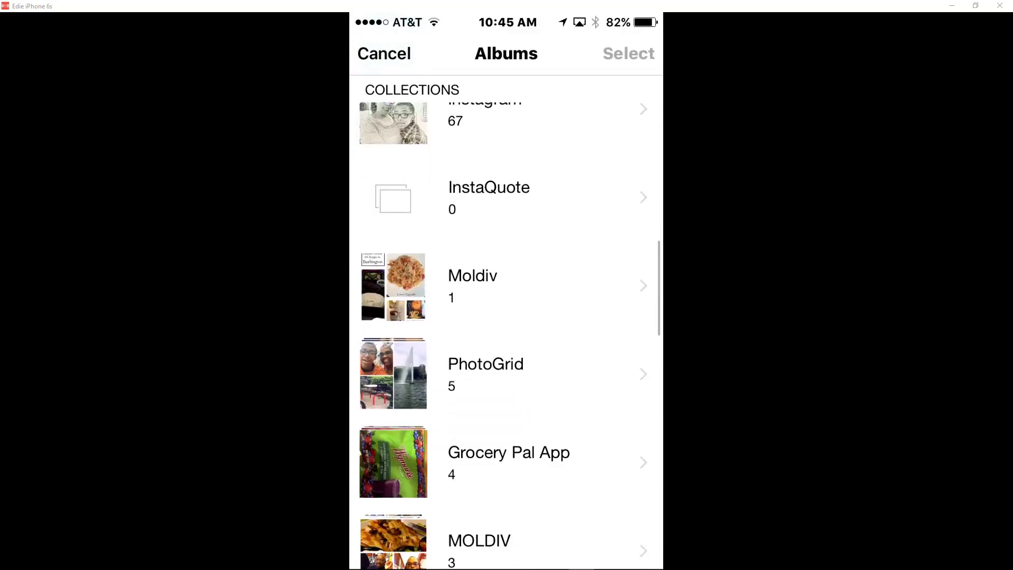
scroll("down", 3)
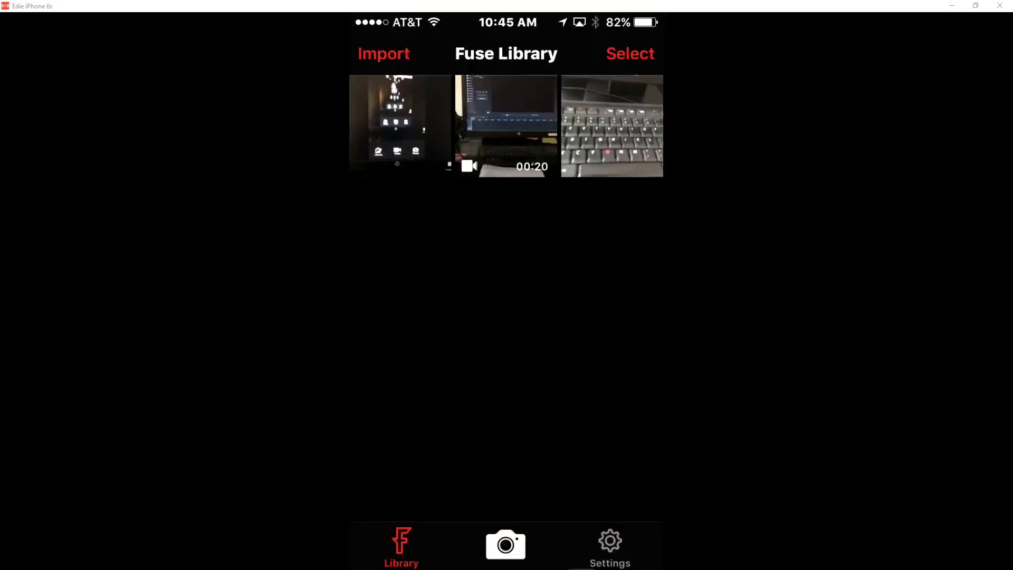
left_click(609, 555)
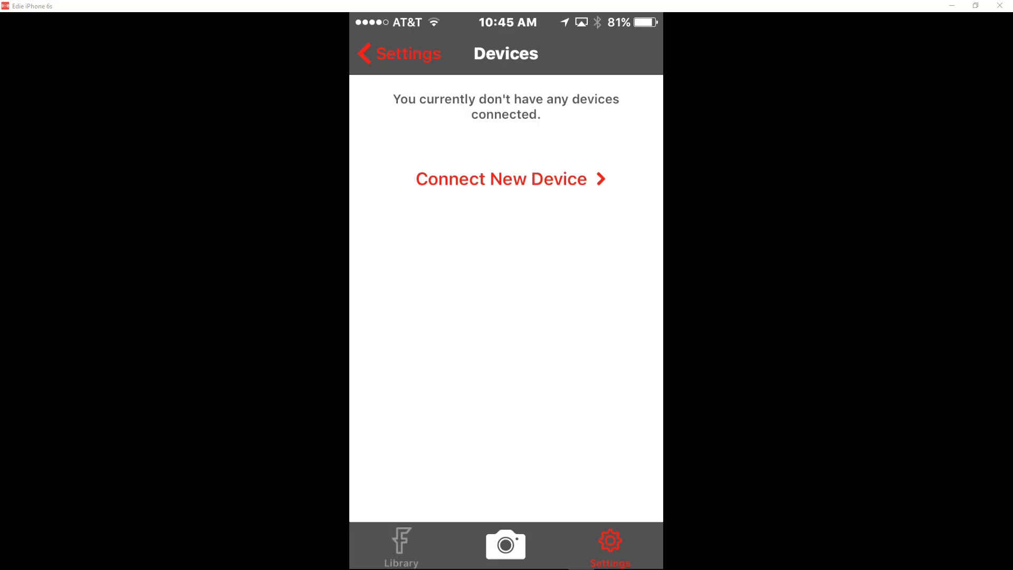
left_click(511, 179)
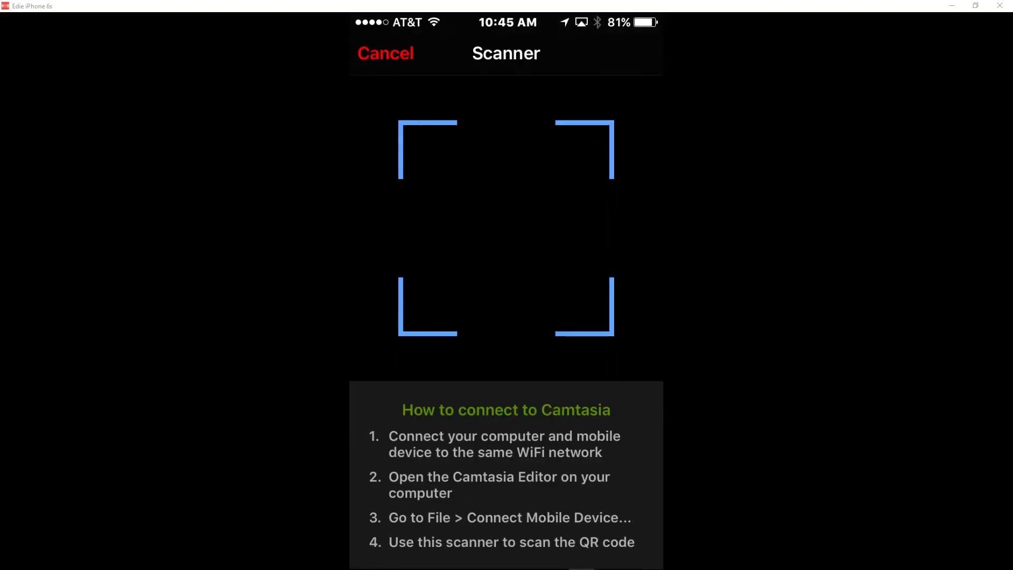
mouse_move(929, 34)
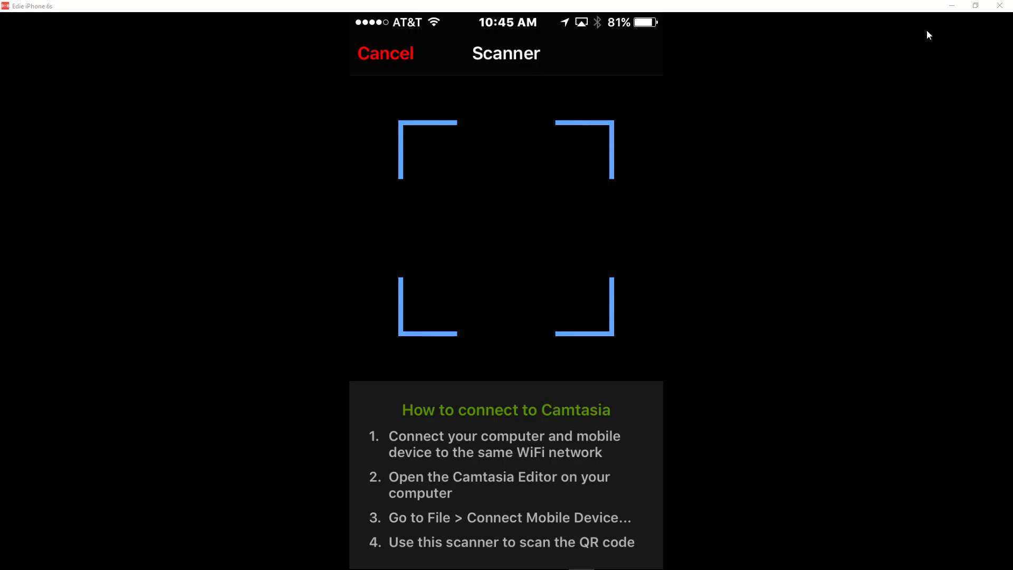
mouse_move(951, 8)
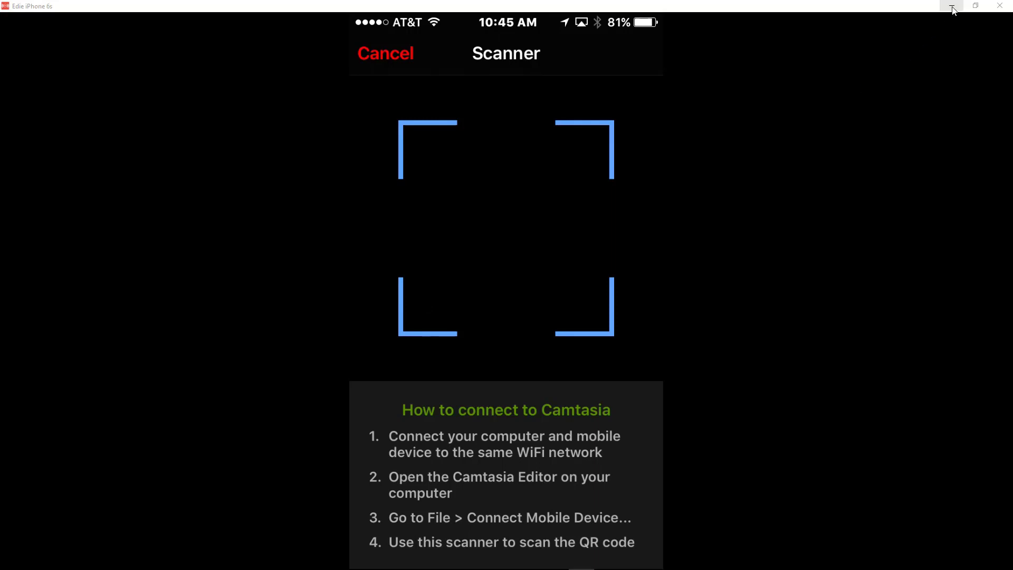
mouse_move(951, 7)
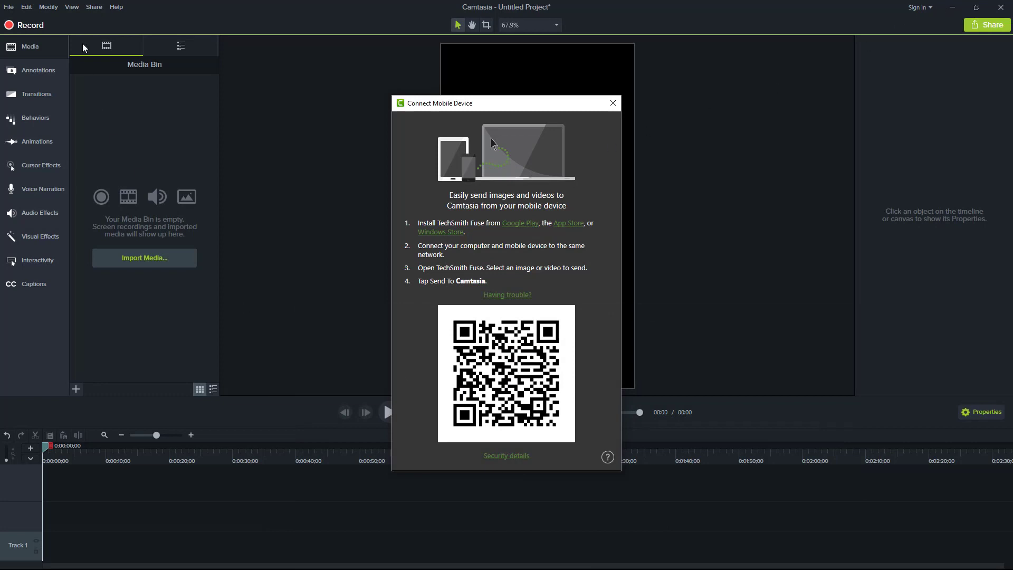
mouse_move(717, 45)
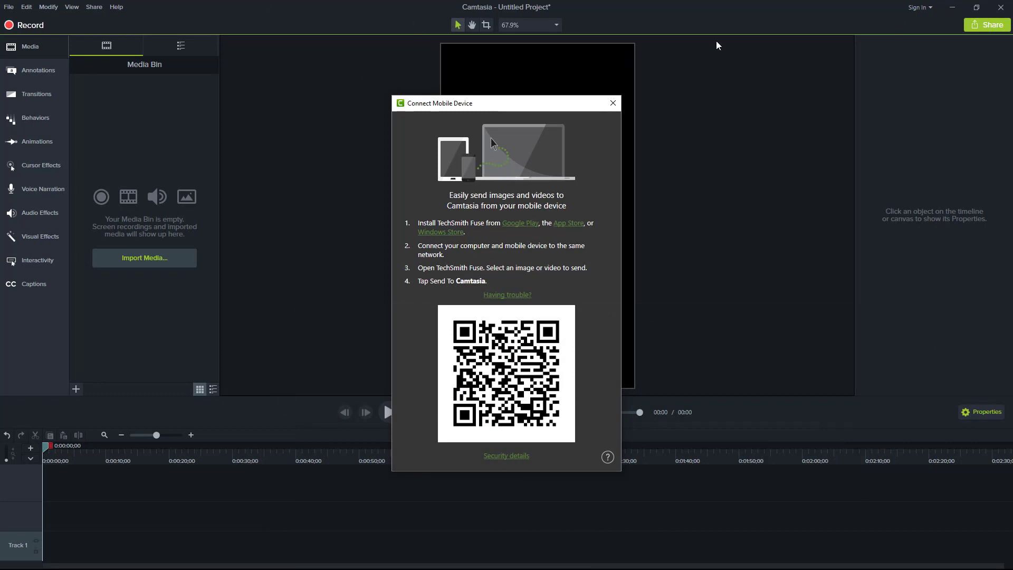
mouse_move(524, 152)
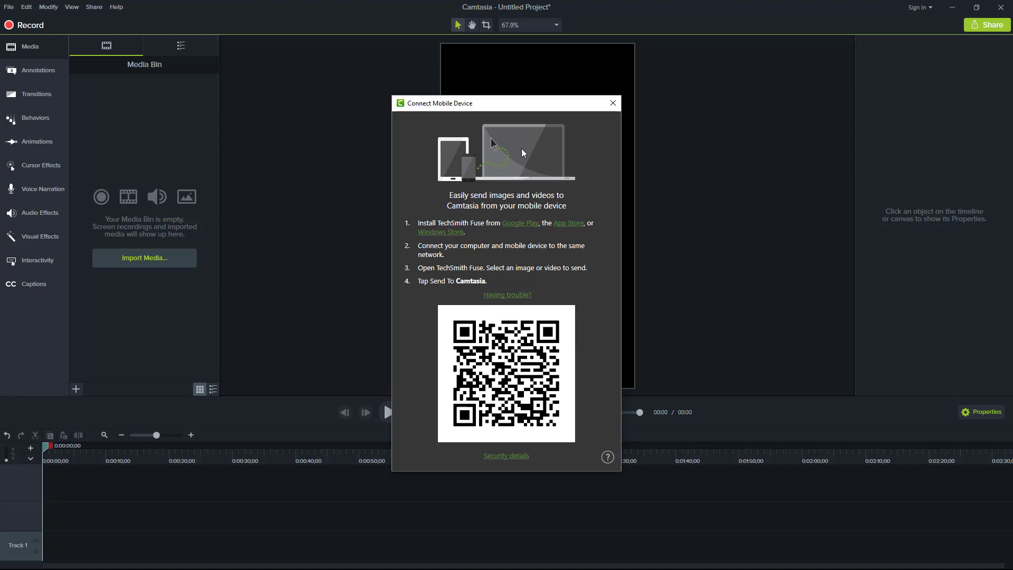
mouse_move(613, 103)
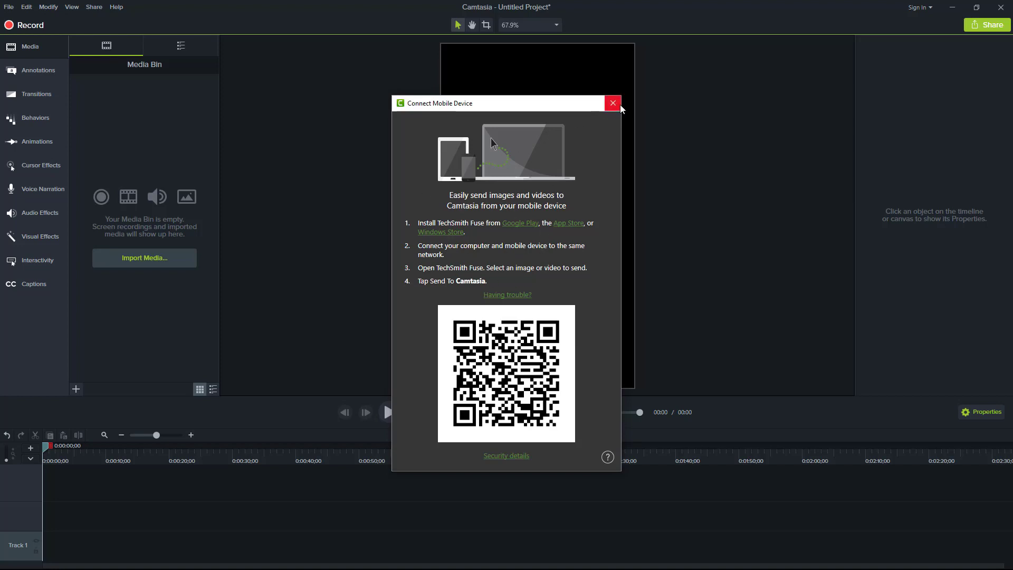
Close Connect Mobile Device, reopen it from the File menu, and dismiss it again
left_click(6, 7)
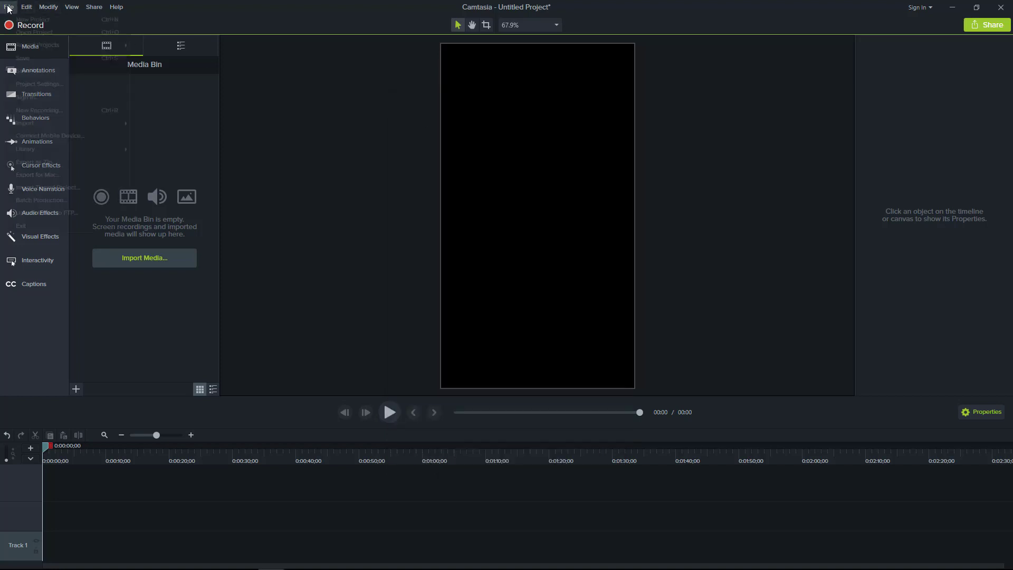
left_click(17, 7)
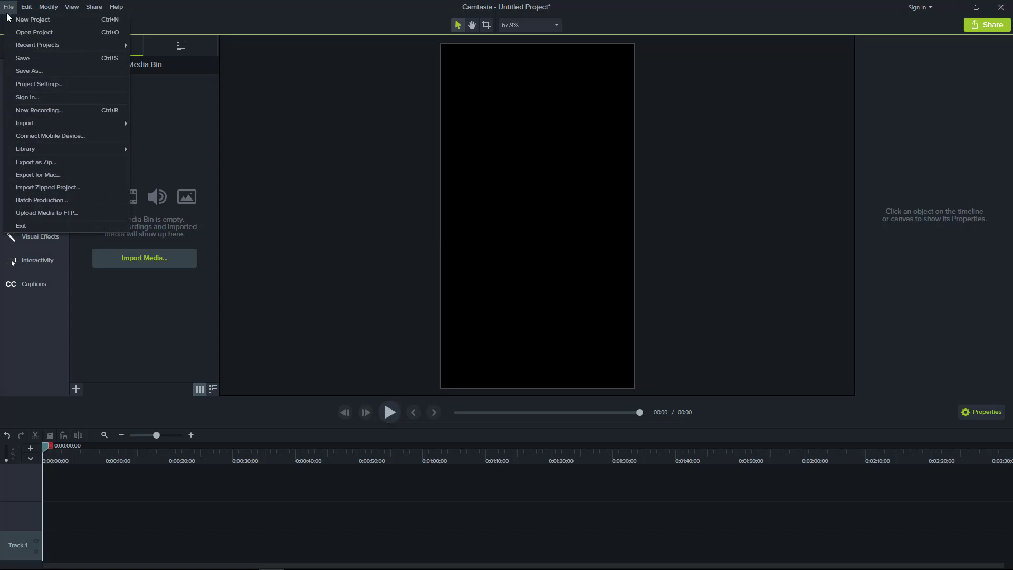
mouse_move(41, 139)
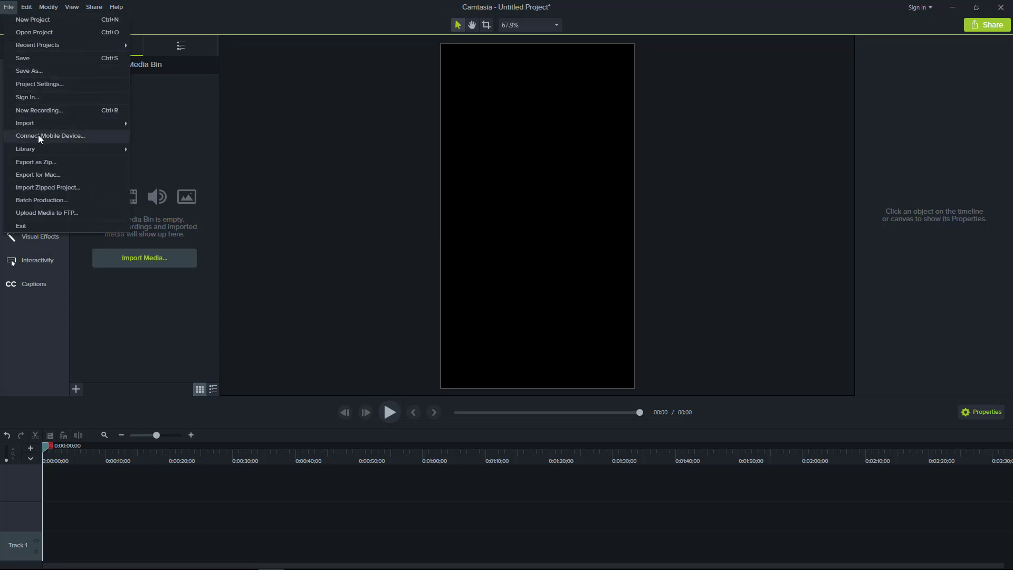
left_click(49, 136)
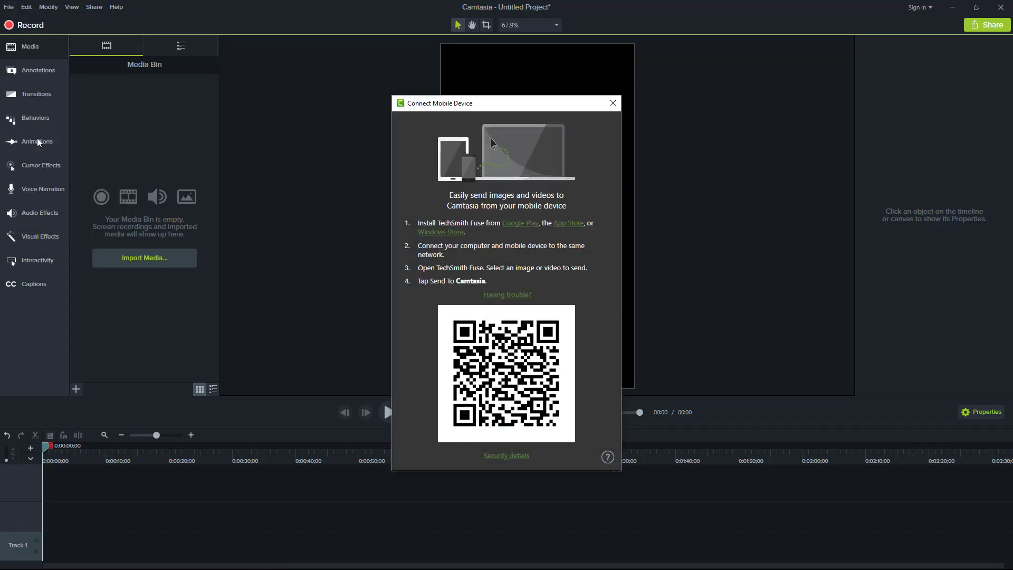
mouse_move(461, 264)
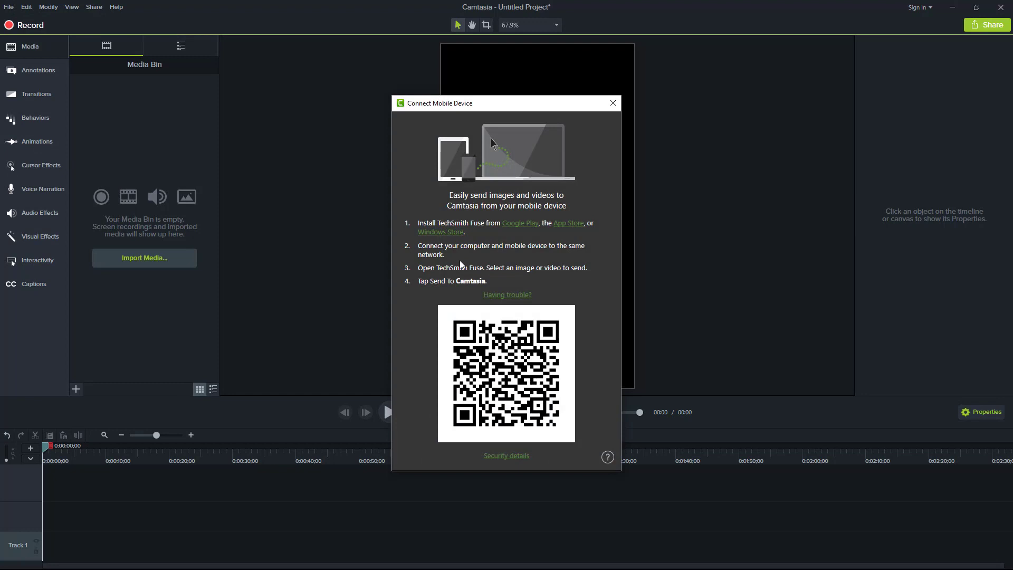
left_click(613, 102)
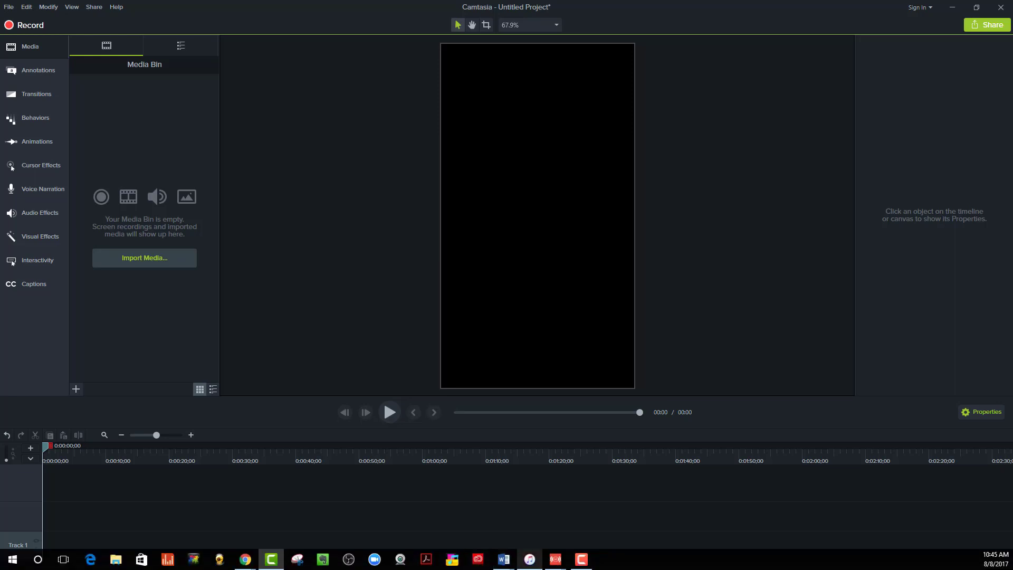
mouse_move(555, 558)
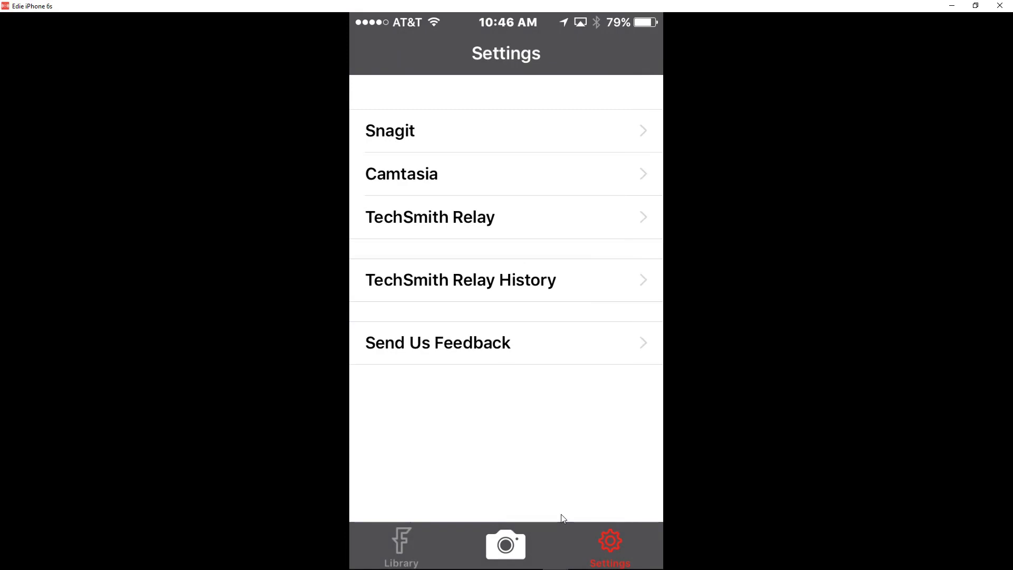
Share the 00:20 video capture from the Fuse library to Camtasia
left_click(400, 545)
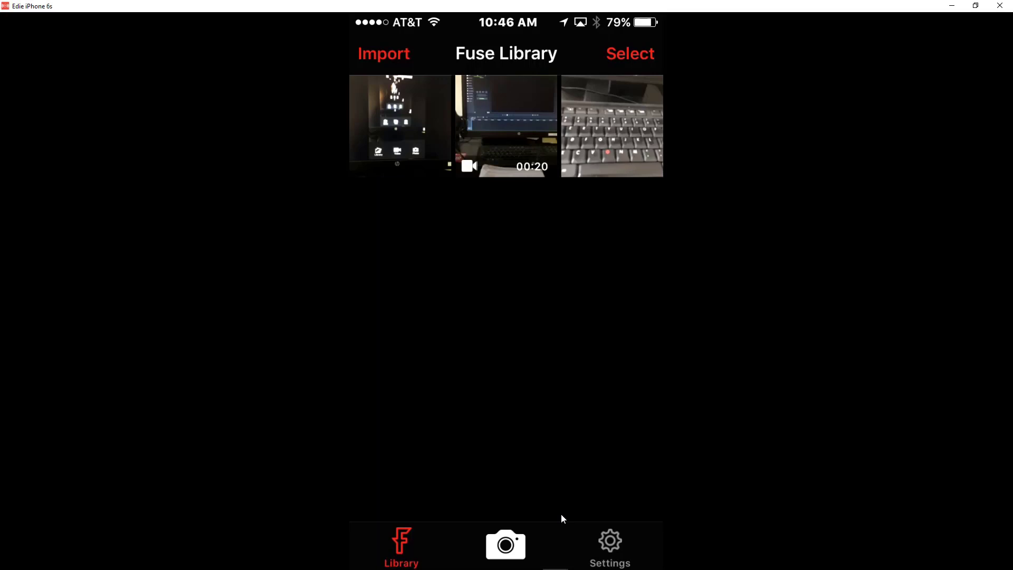
left_click(505, 127)
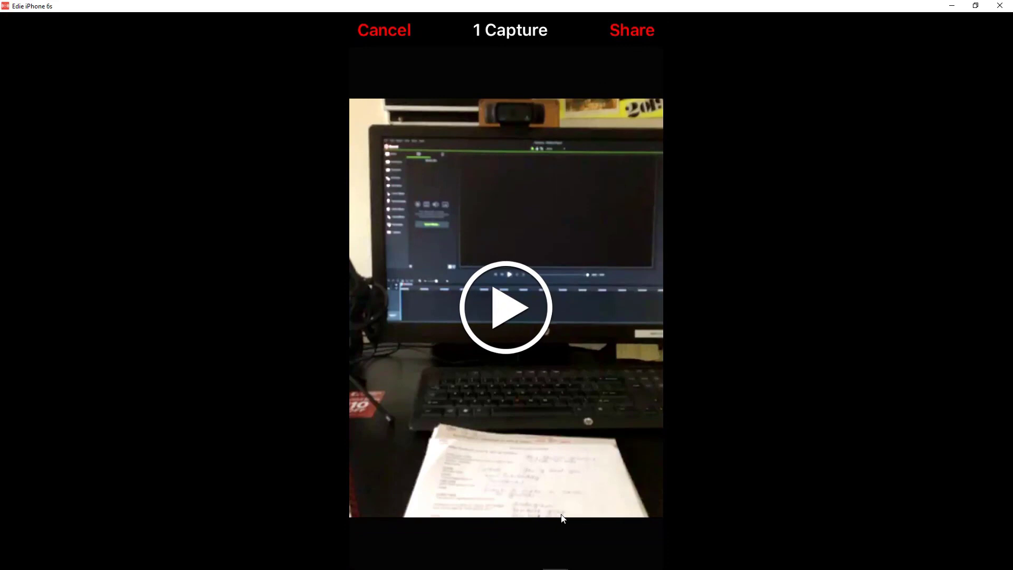
left_click(632, 31)
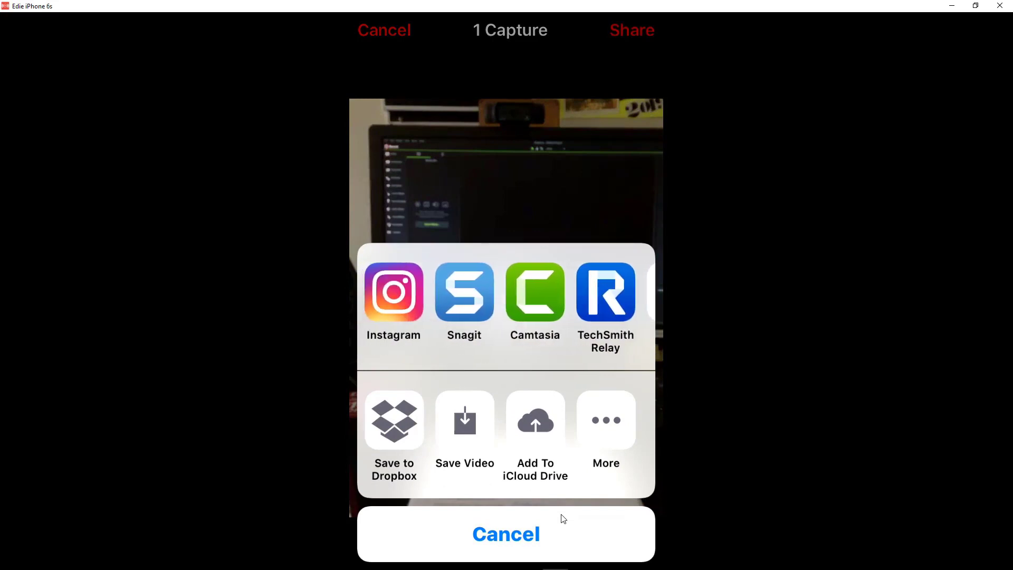
left_click(505, 534)
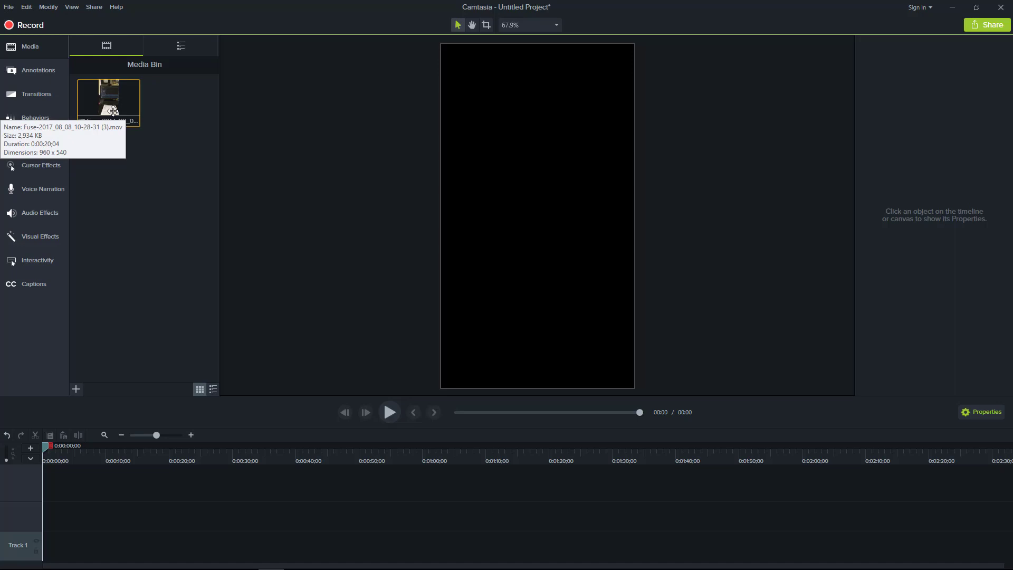
mouse_move(222, 129)
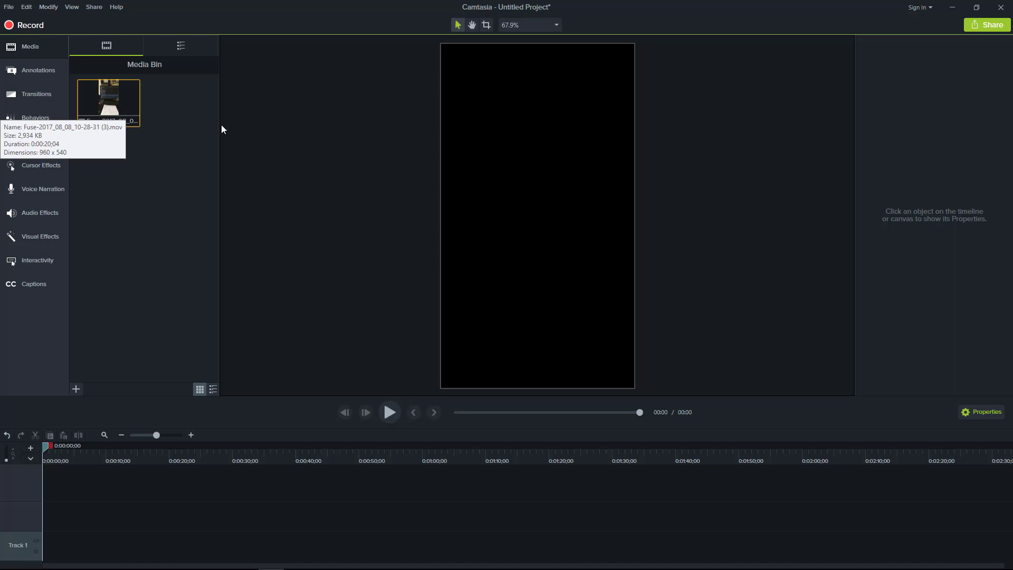
mouse_move(181, 193)
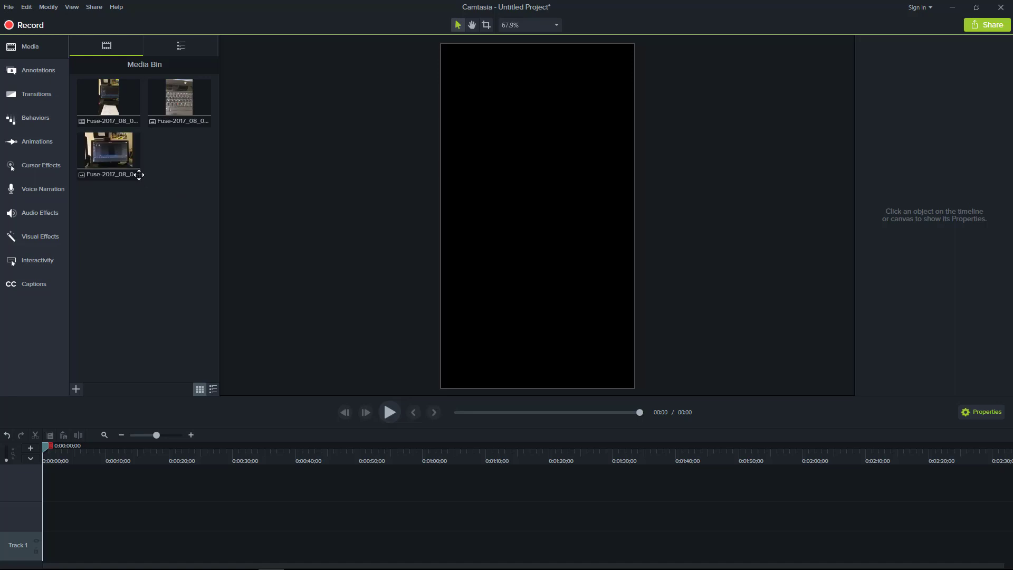
Drag the monitor photo to Track 1, then cancel the 'stopped working' crash dialog
left_click_drag(108, 152, 101, 529)
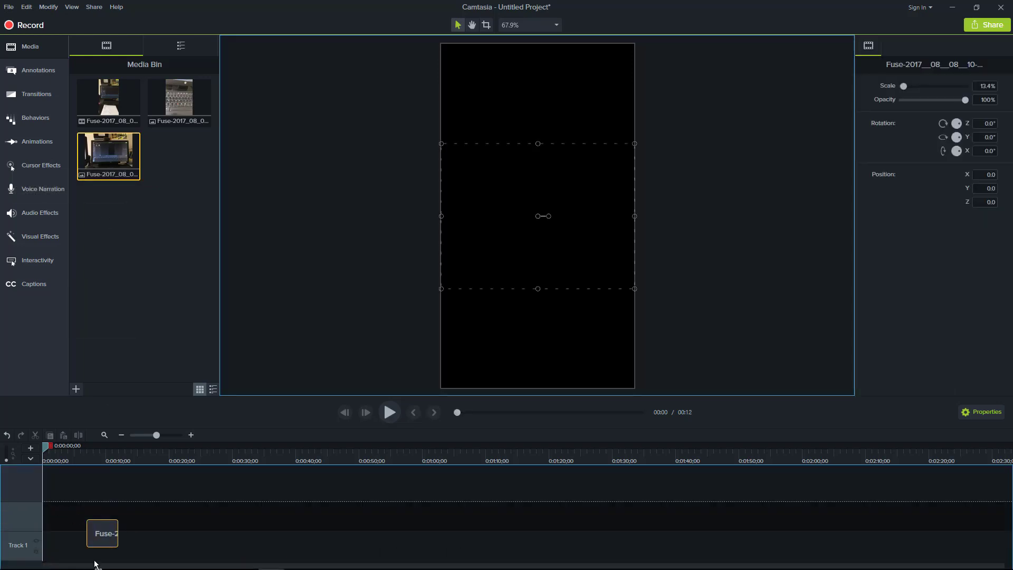
mouse_move(122, 548)
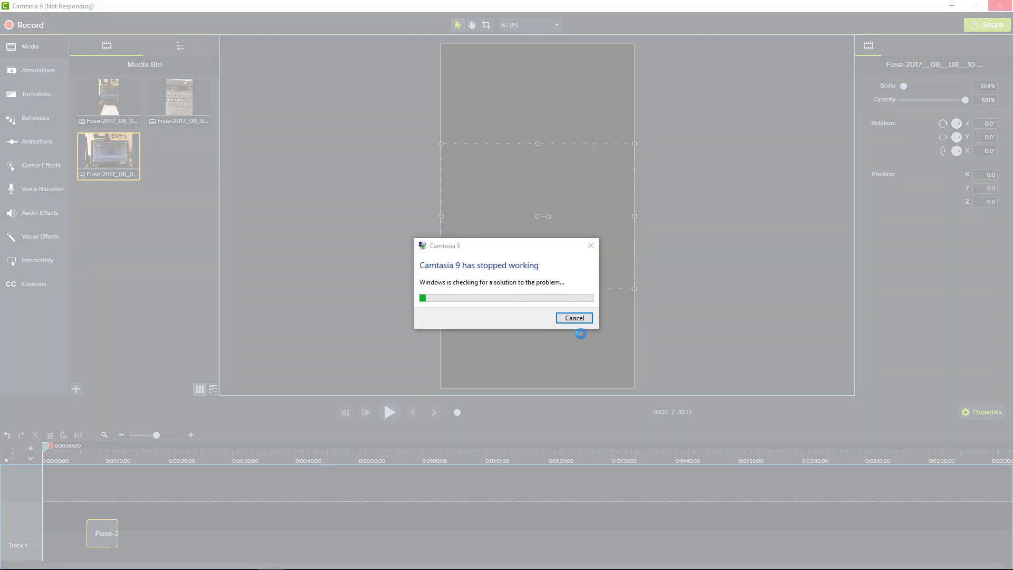
left_click(574, 317)
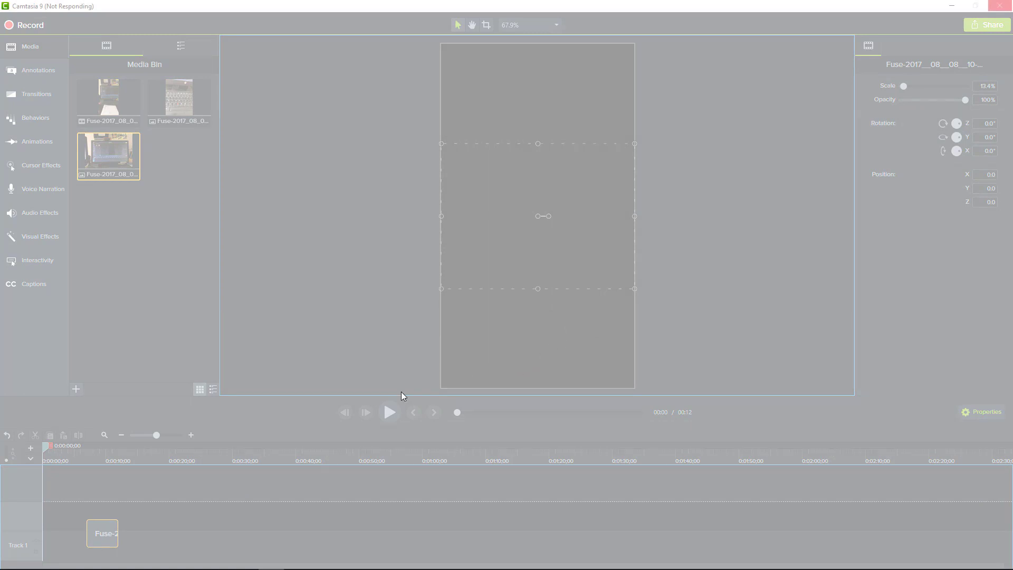
mouse_move(198, 477)
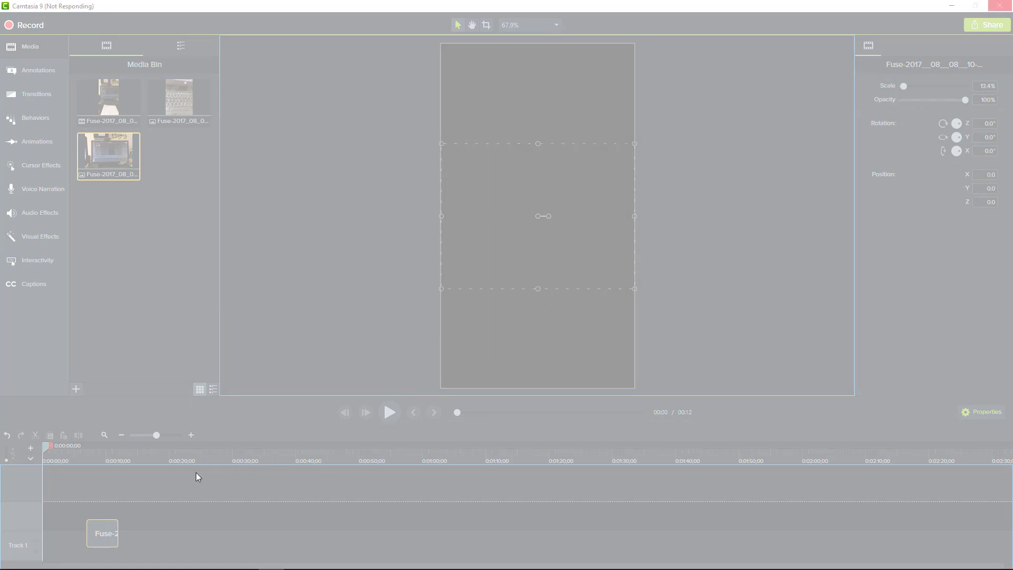
mouse_move(180, 479)
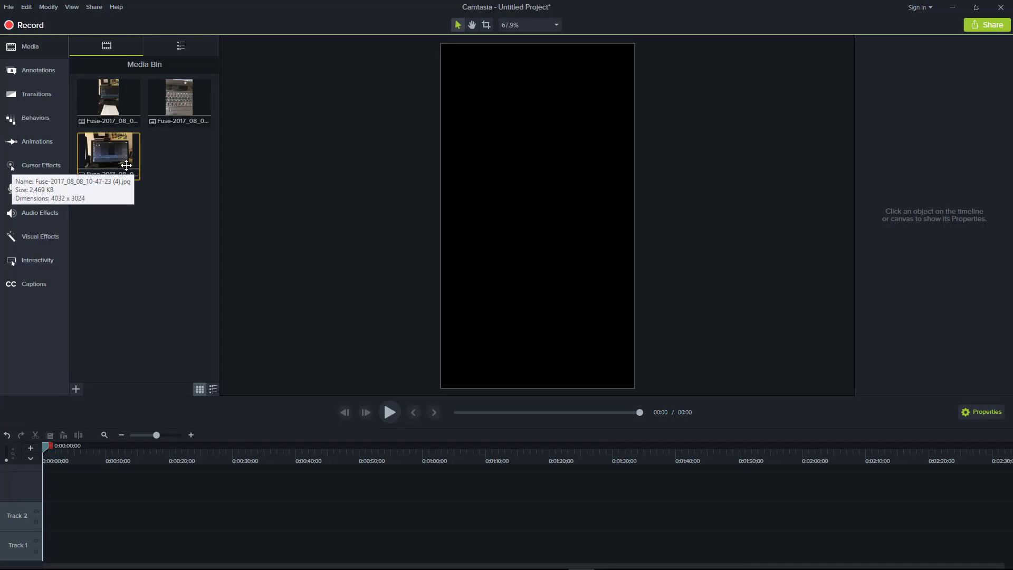
mouse_move(126, 162)
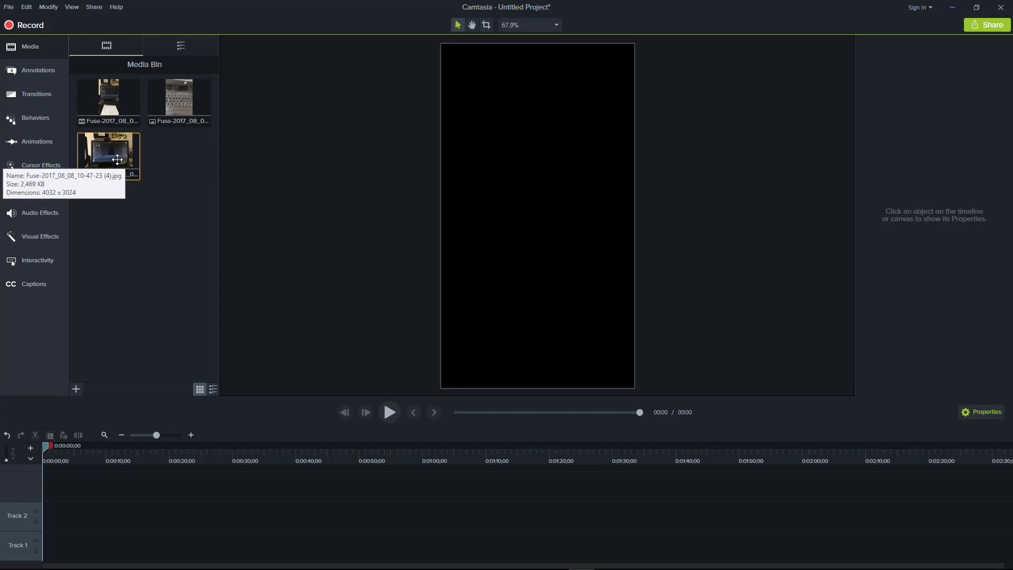
Drag the Fuse monitor photo from the Media Bin onto Track 1
left_click_drag(109, 155, 111, 487)
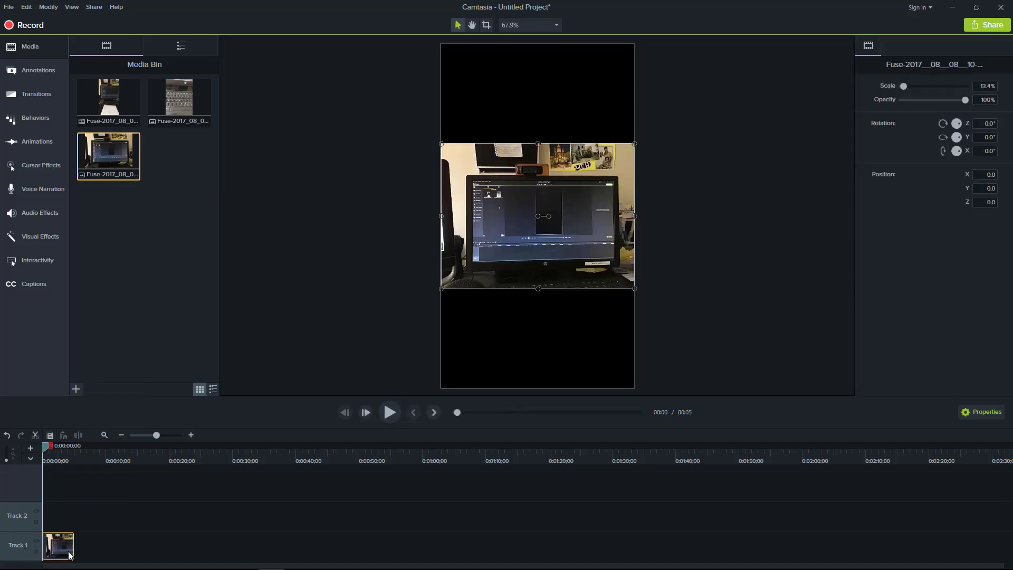
mouse_move(58, 546)
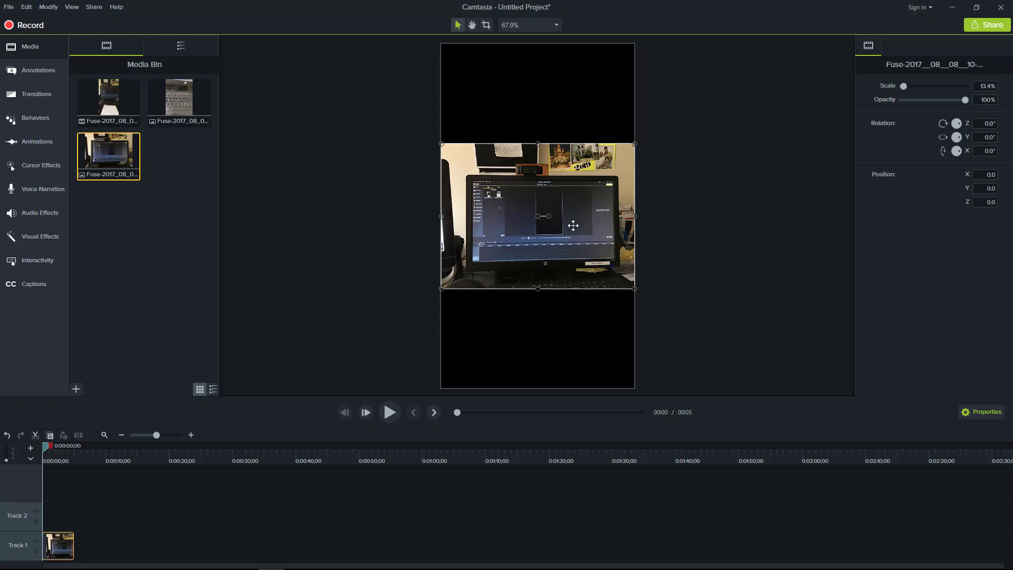
mouse_move(468, 316)
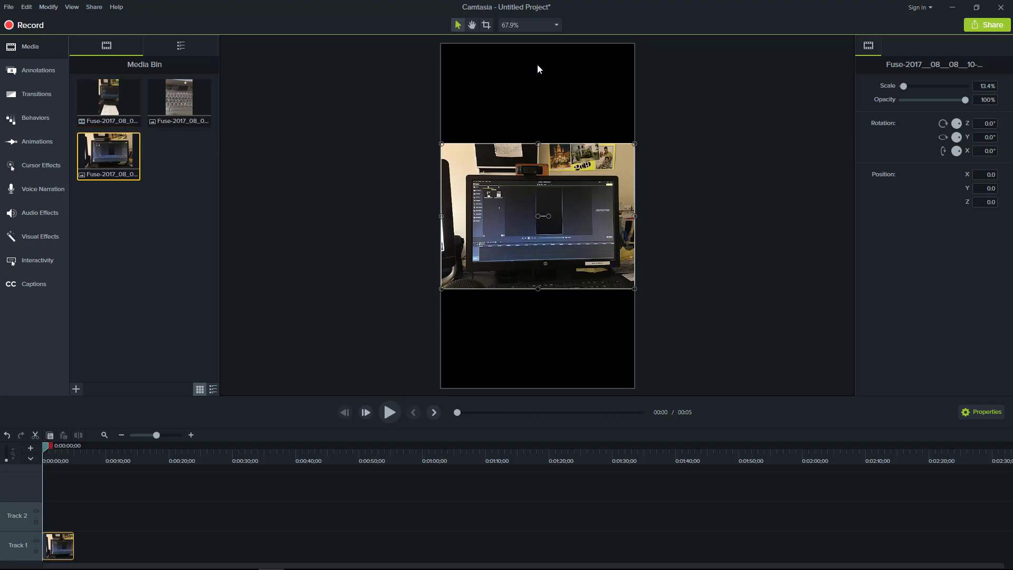
mouse_move(540, 100)
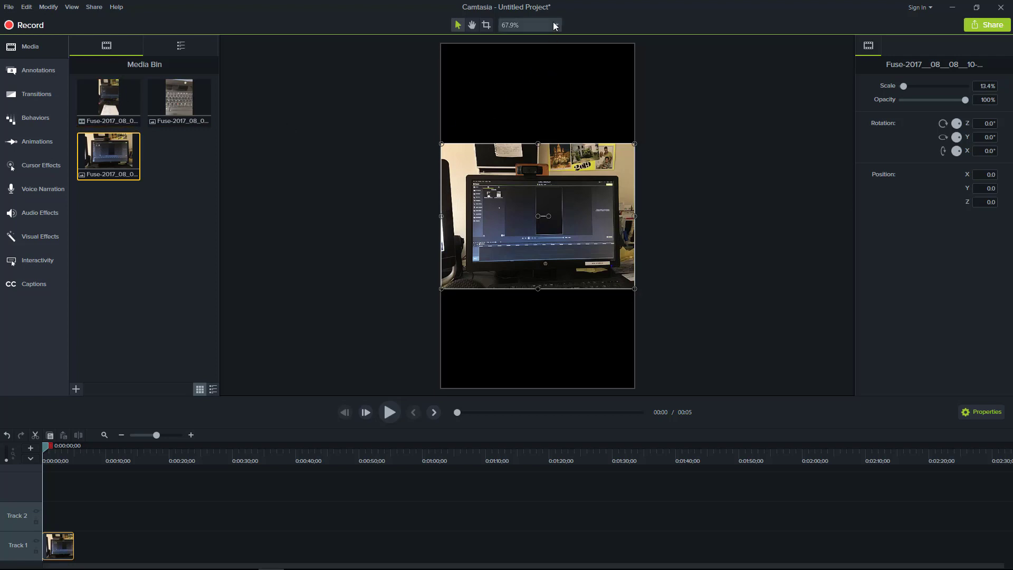
Set the Project Settings canvas dimensions to 1080p HD (1920x1080) and apply
left_click(556, 25)
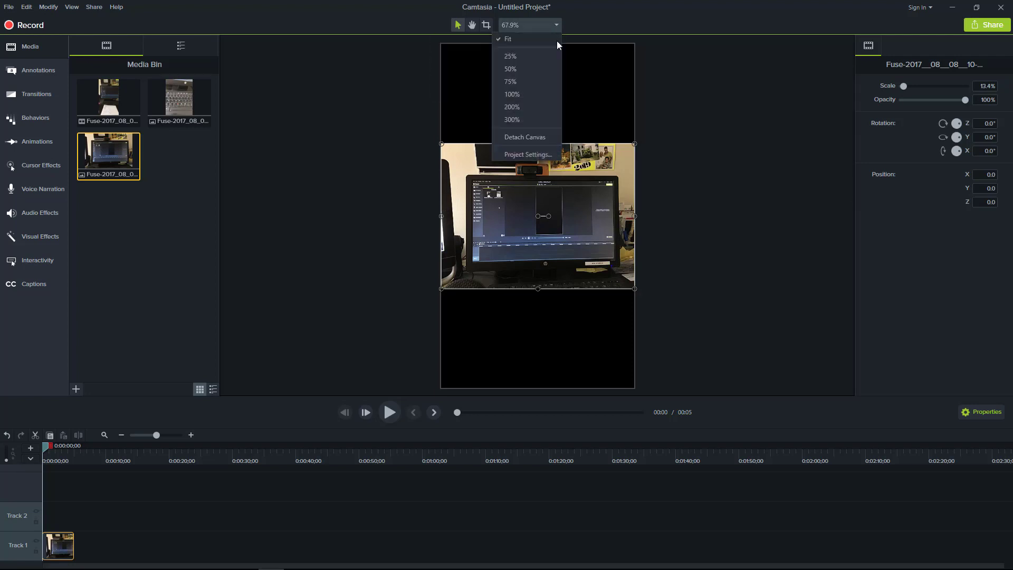
left_click(527, 154)
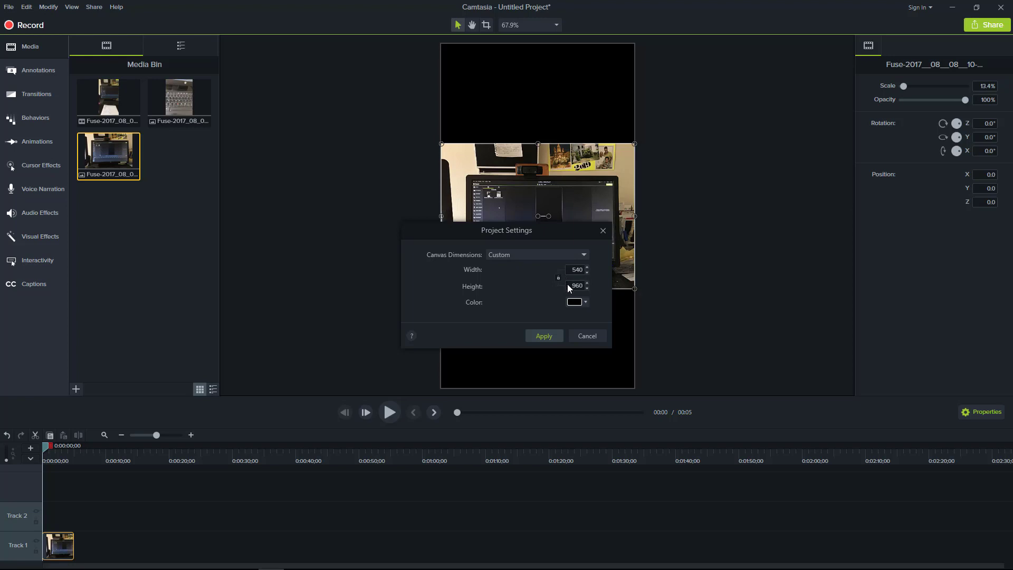
left_click(536, 254)
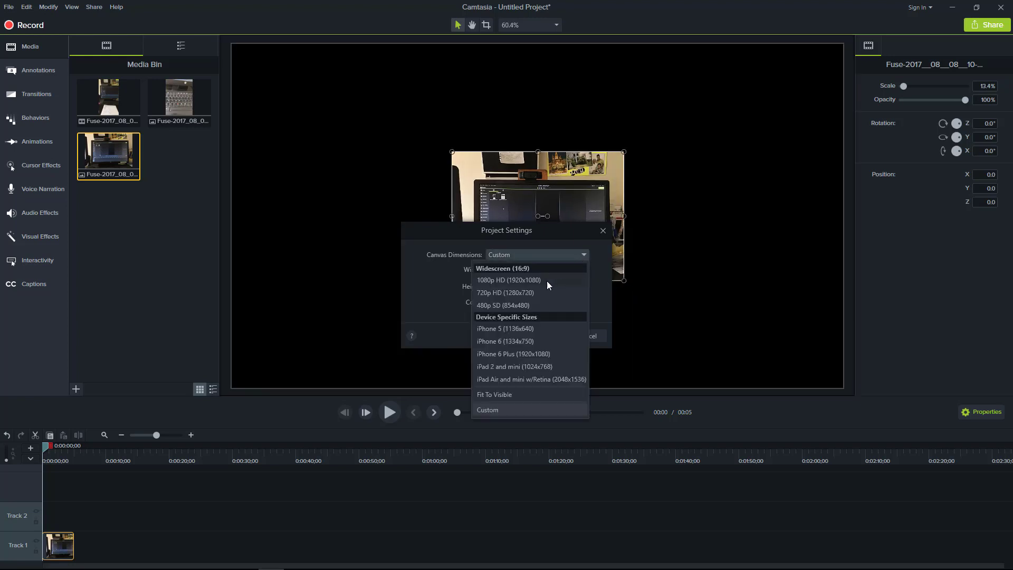
left_click(509, 280)
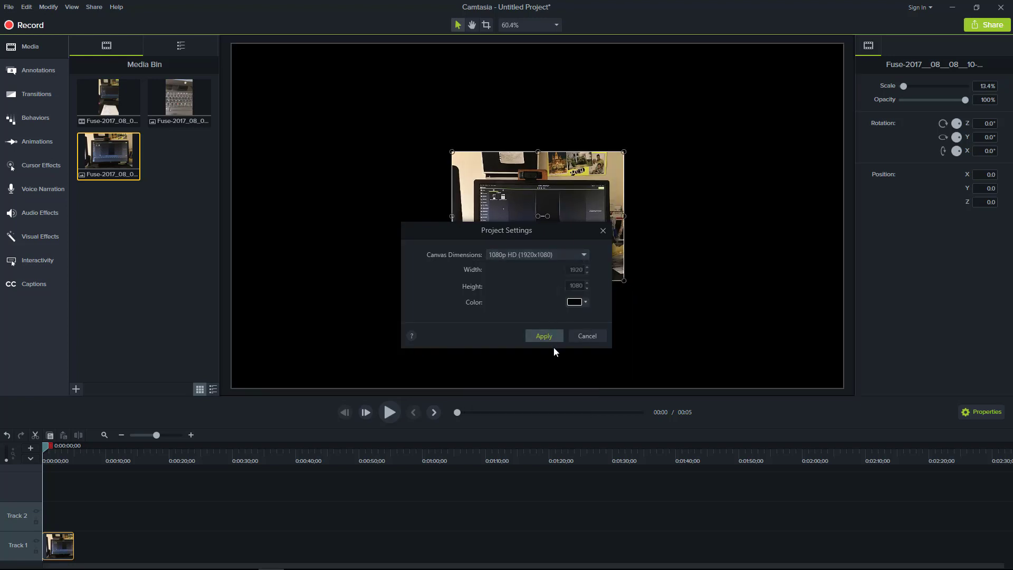
left_click(543, 335)
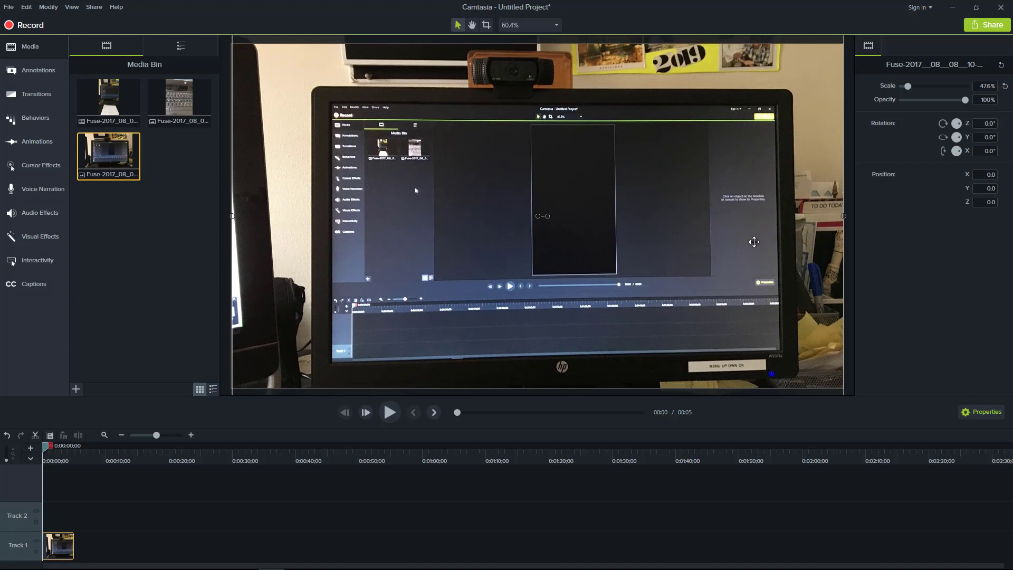
mouse_move(776, 300)
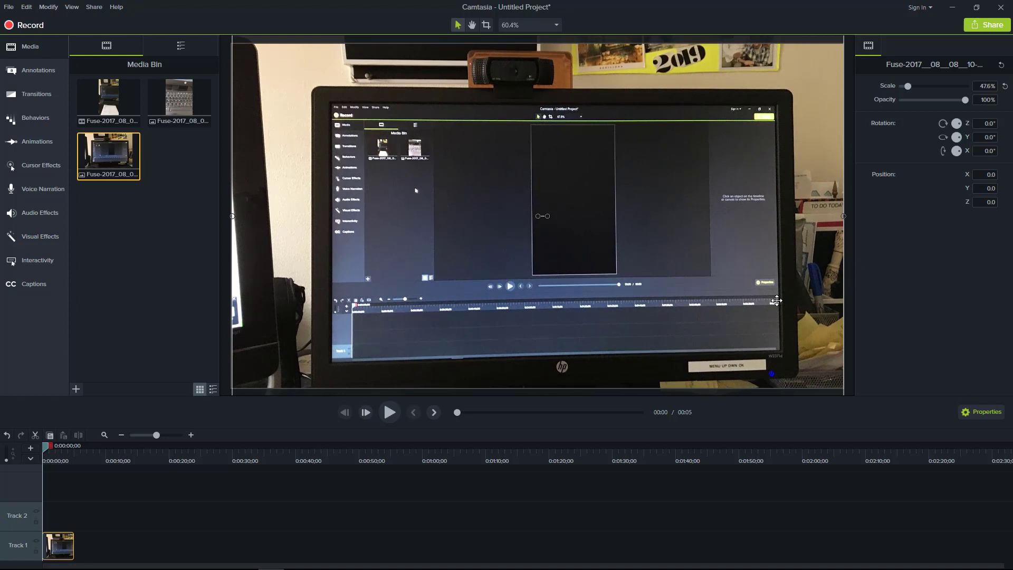
mouse_move(879, 376)
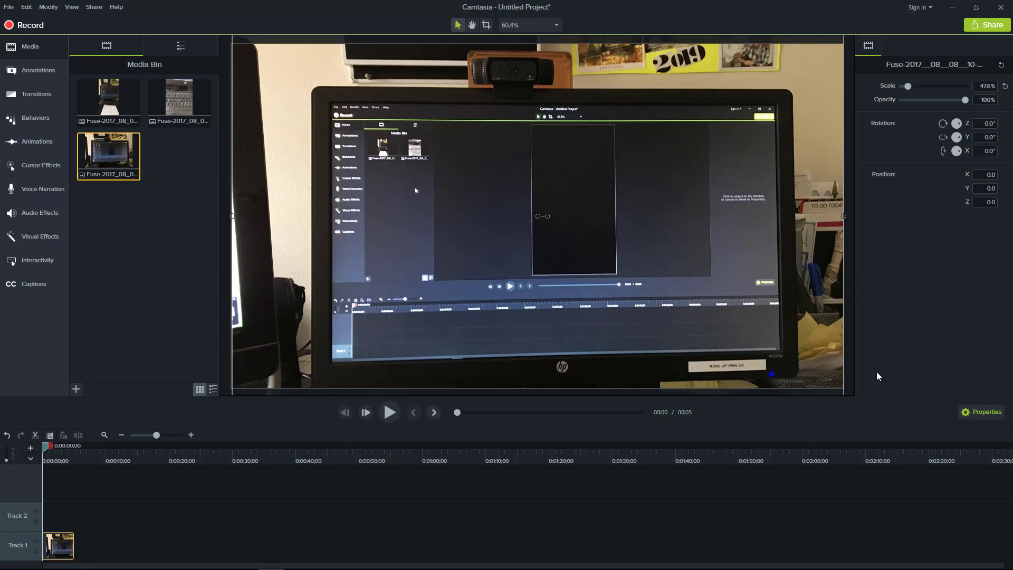
Set the canvas preview zoom to 25%
left_click(558, 25)
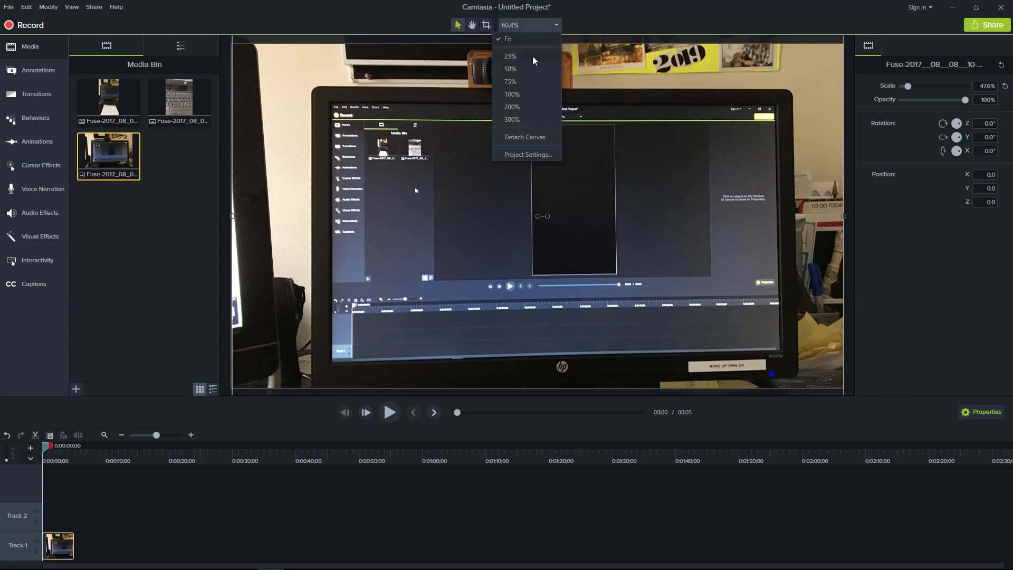
left_click(509, 56)
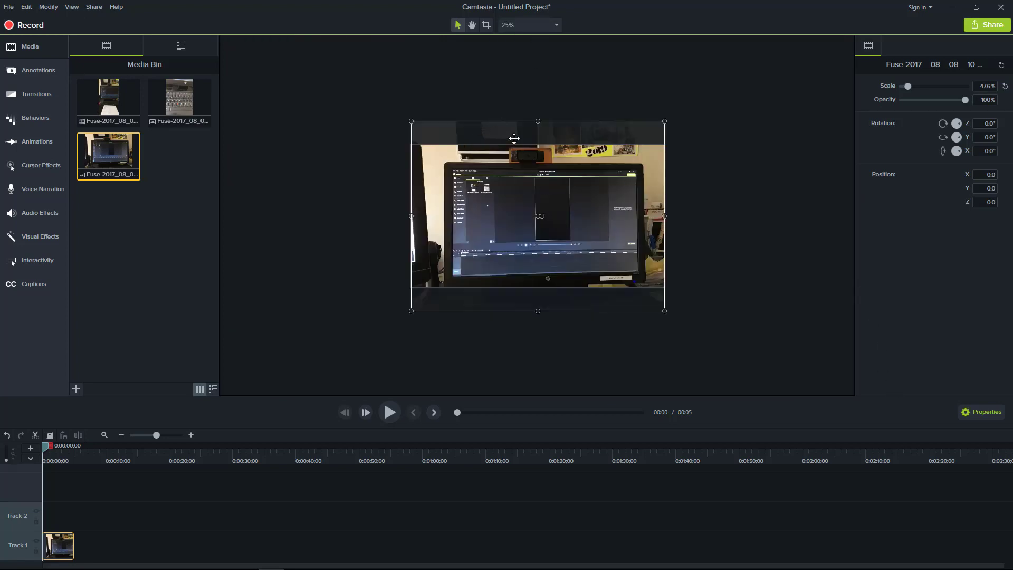
mouse_move(500, 124)
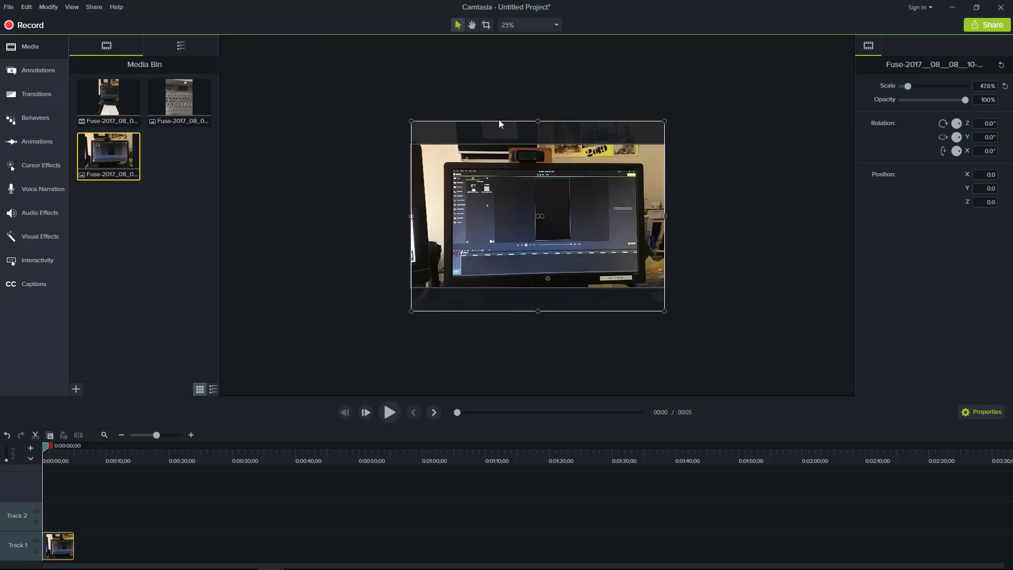
mouse_move(540, 211)
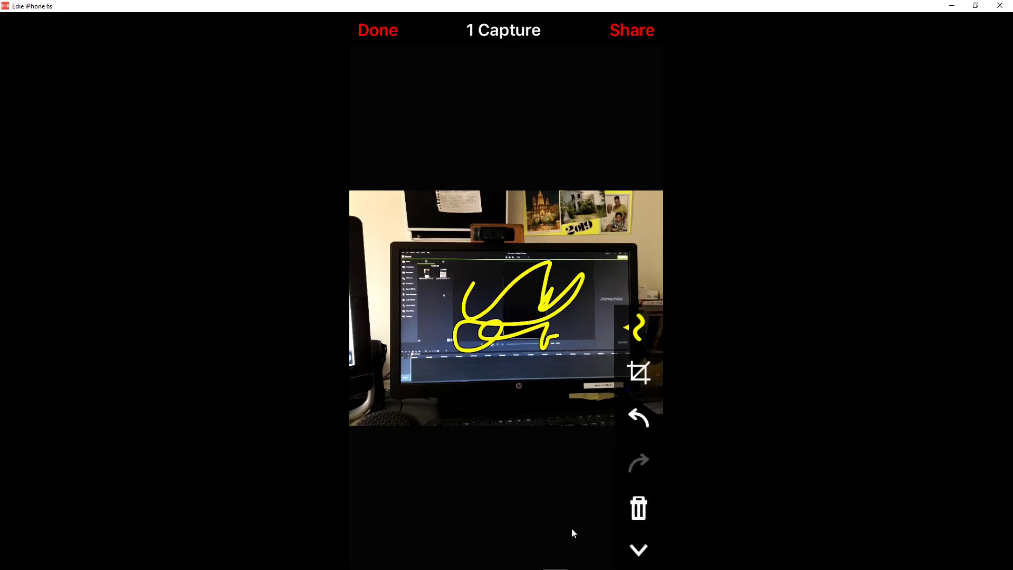
Start the crop tool on the yellow-scribbled monitor capture in Fuse
left_click(638, 372)
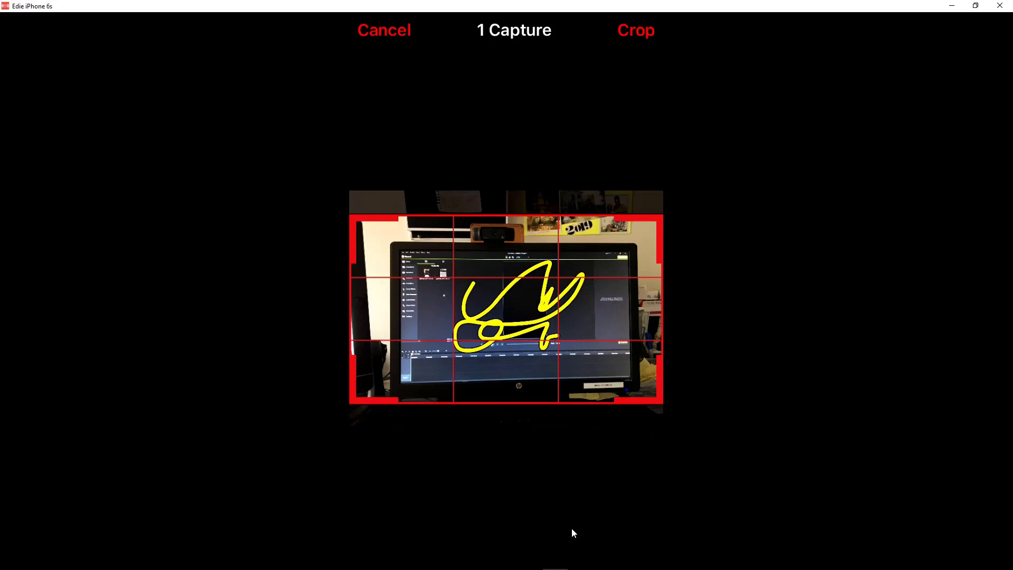
Crop the capture and confirm overriding the library image
left_click(635, 30)
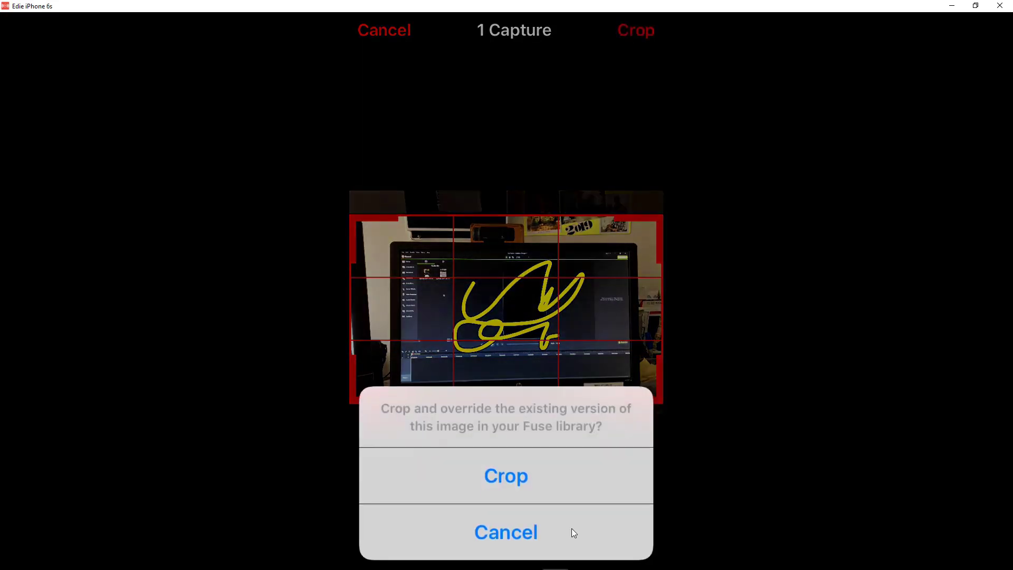
left_click(505, 476)
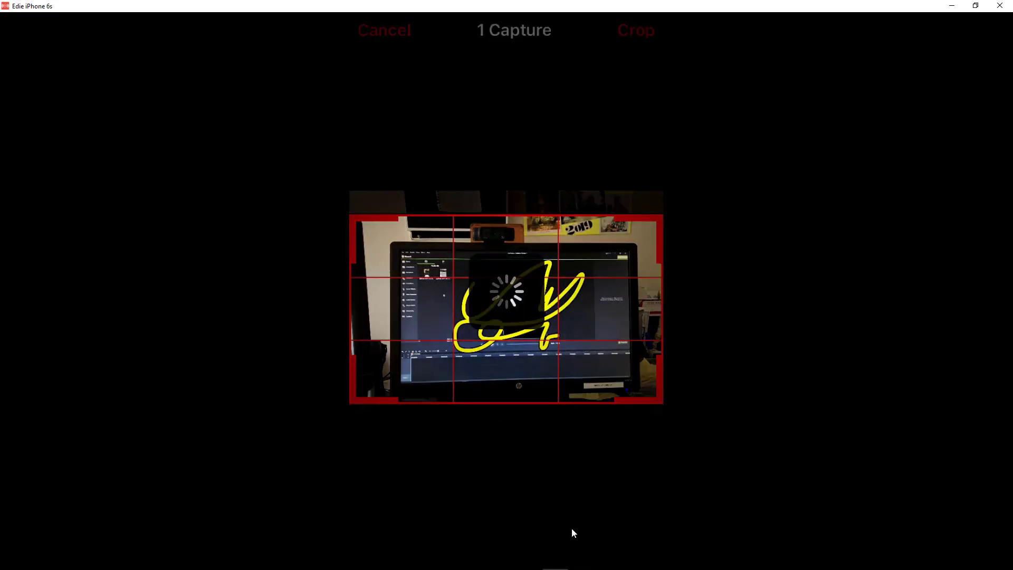